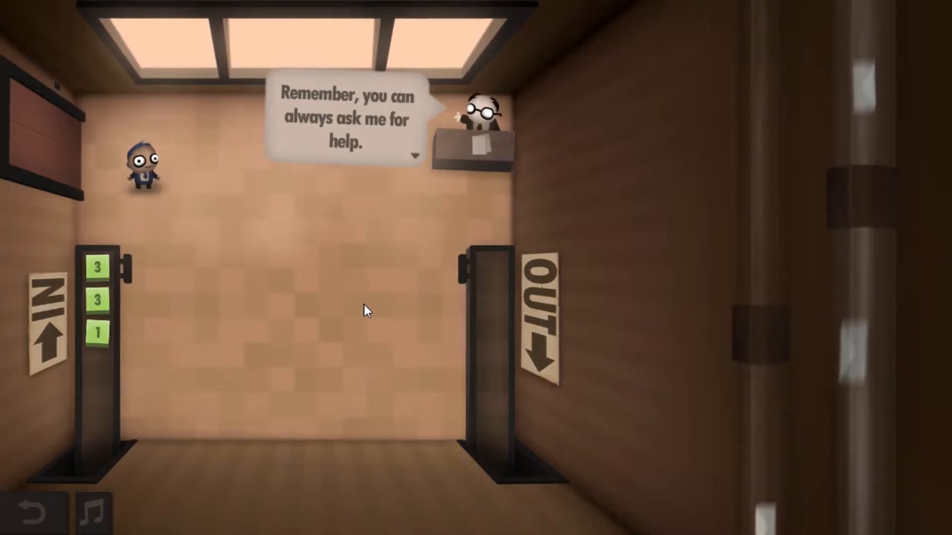
Dismiss the boss's reminder bubble about asking for help in the Mail Room
click(417, 153)
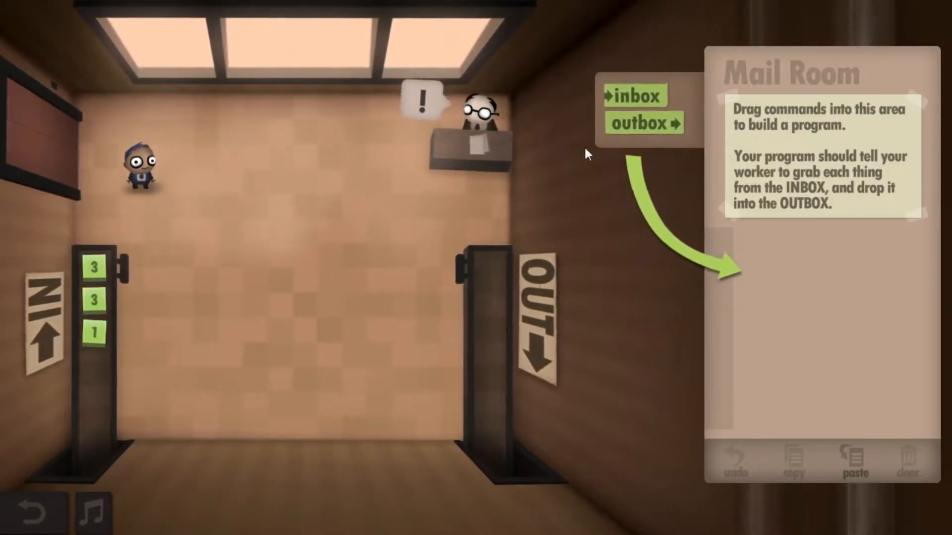
mouse_move(485, 271)
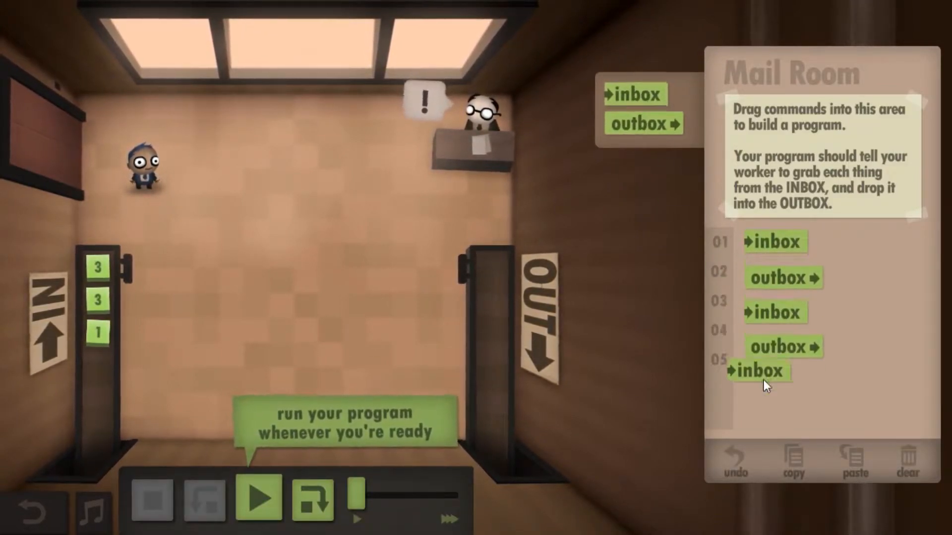
Run the Mail Room program until the year-1 completion clipboard appears
click(258, 499)
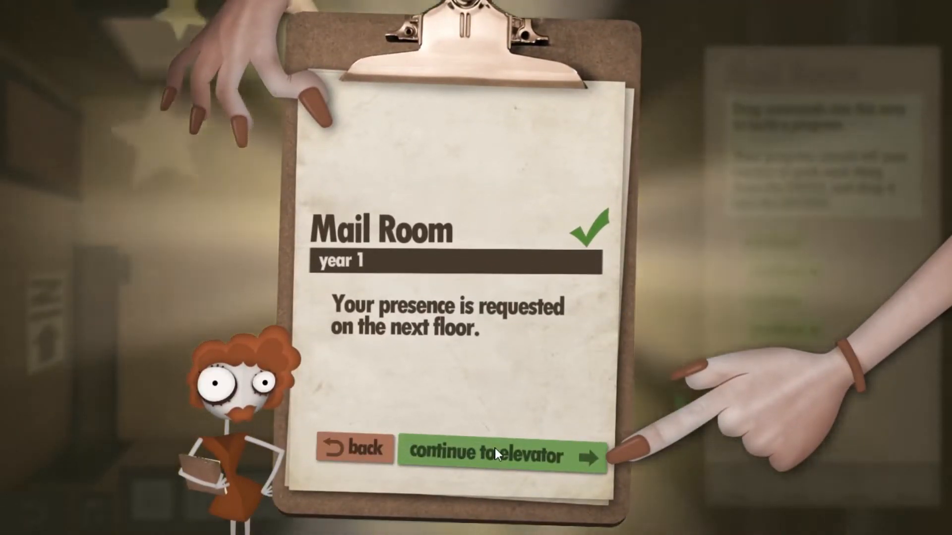
Continue to the elevator and scroll up the floor map past Where's Carol?
click(499, 455)
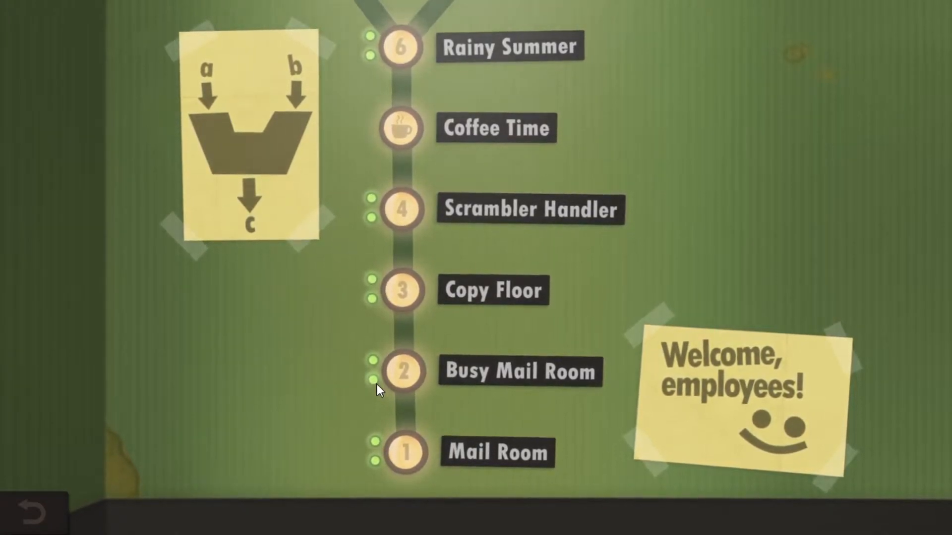
scroll(down, 3)
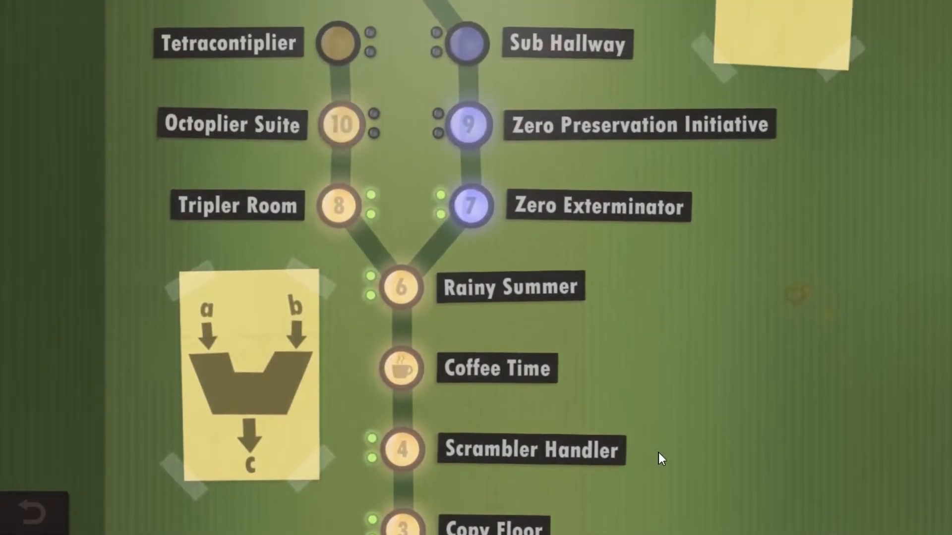
scroll(down, 3)
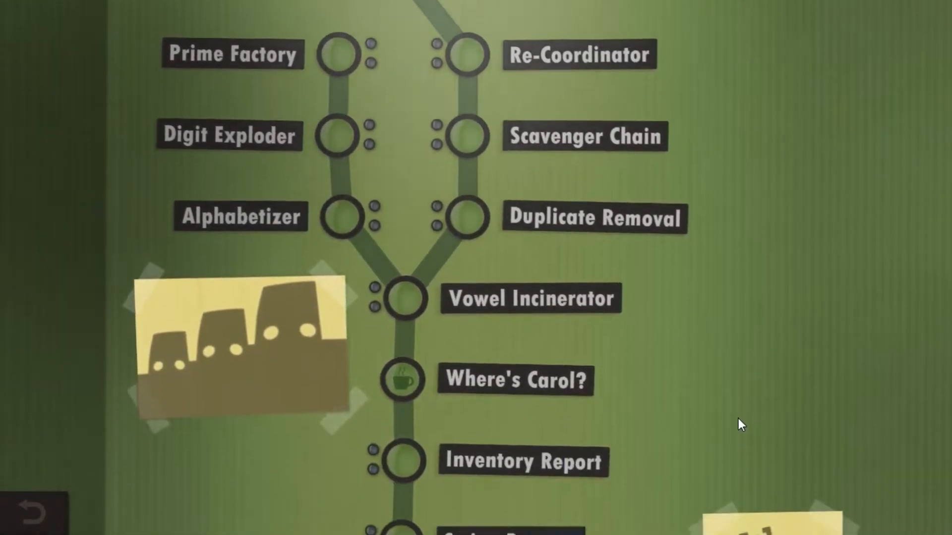
scroll(down, 3)
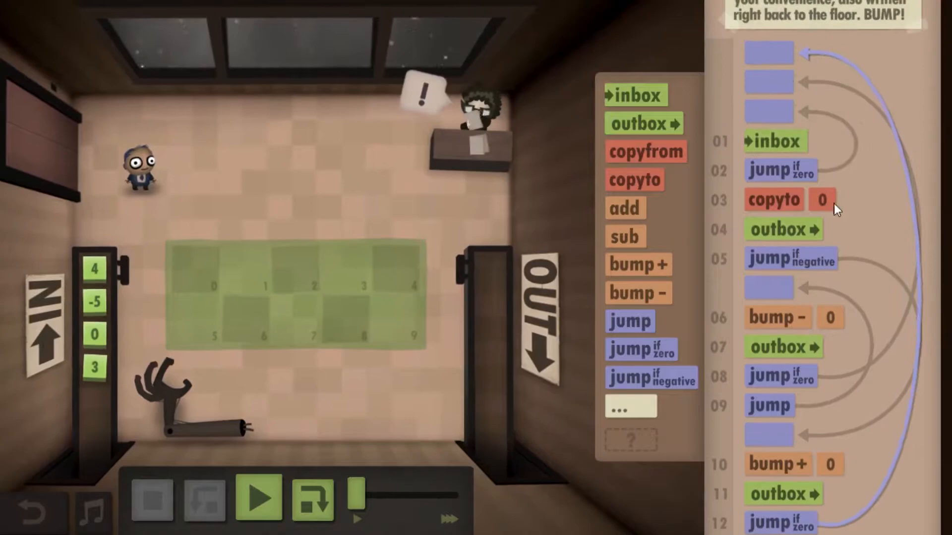
Run the revised Countdown program so it sends 6 down to 0 to the outbox
scroll(down, 3)
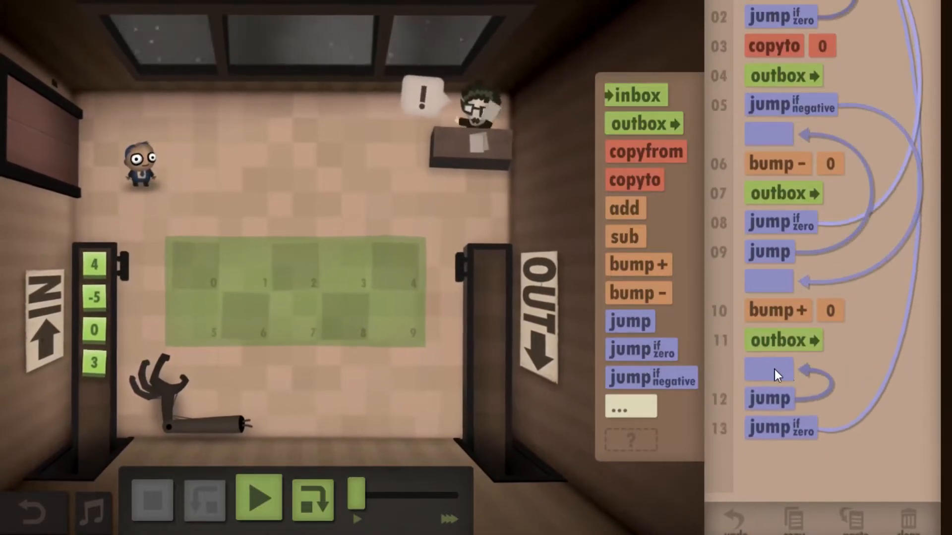
click(258, 502)
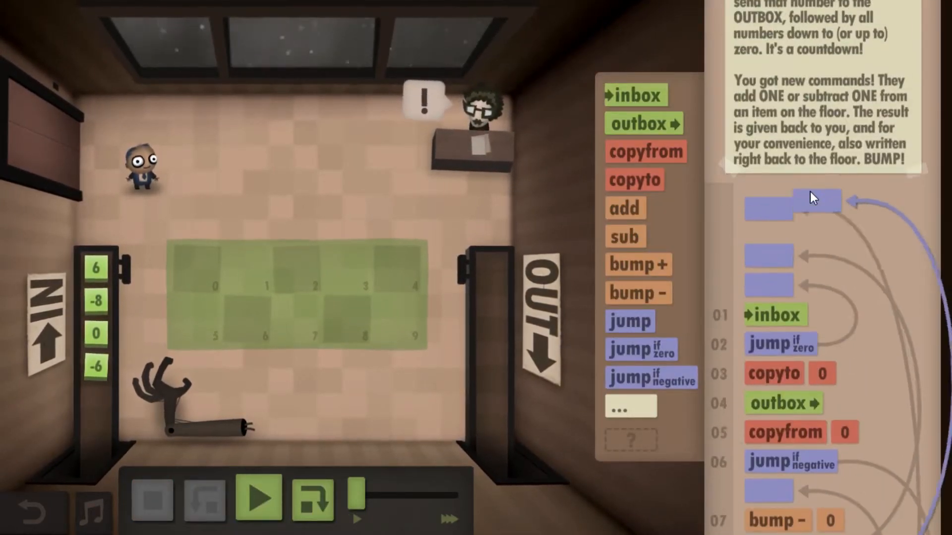
click(260, 501)
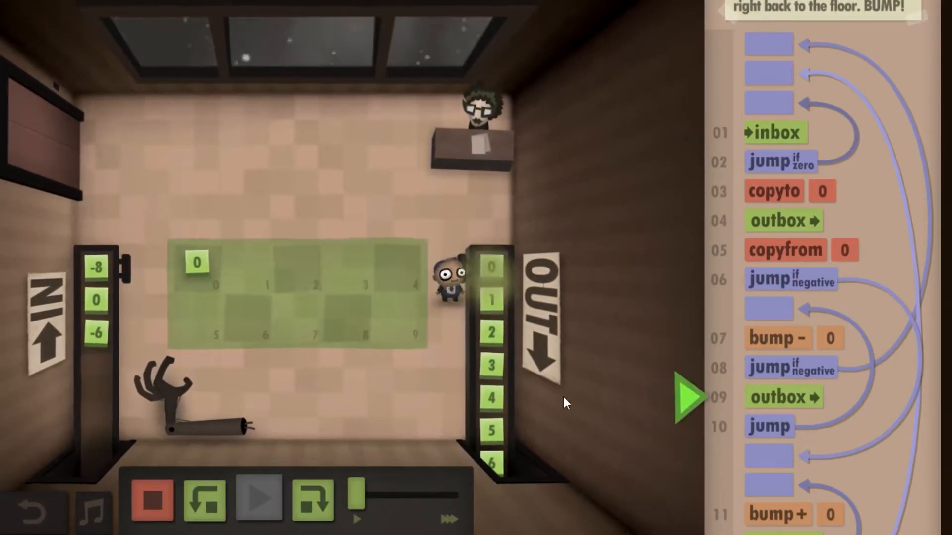
Stop the run, restart the 16-command Countdown program on the new inbox at higher speed
click(314, 502)
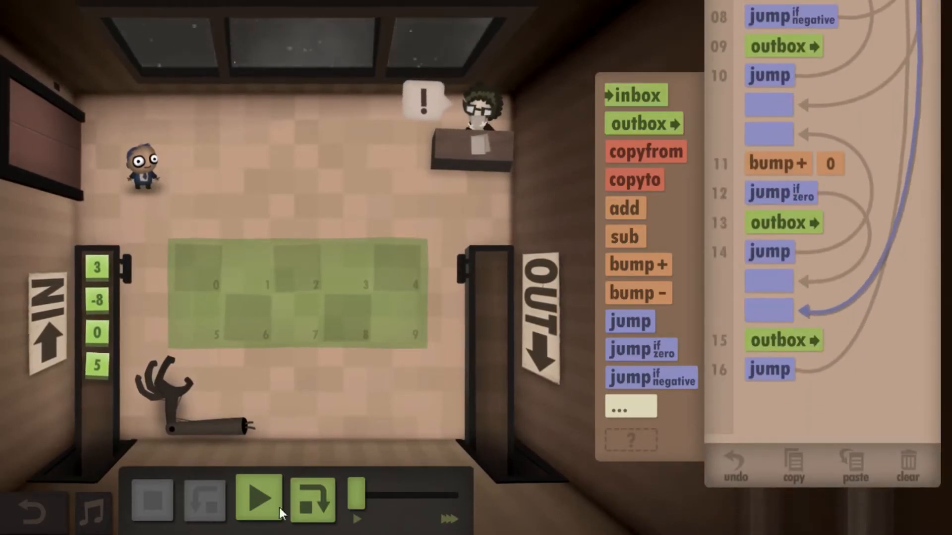
click(259, 500)
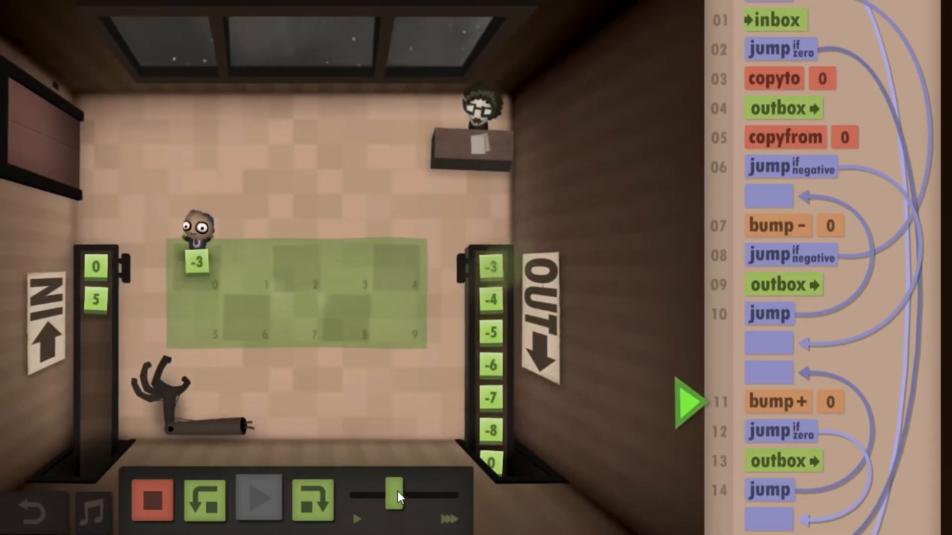
drag(395, 495, 431, 495)
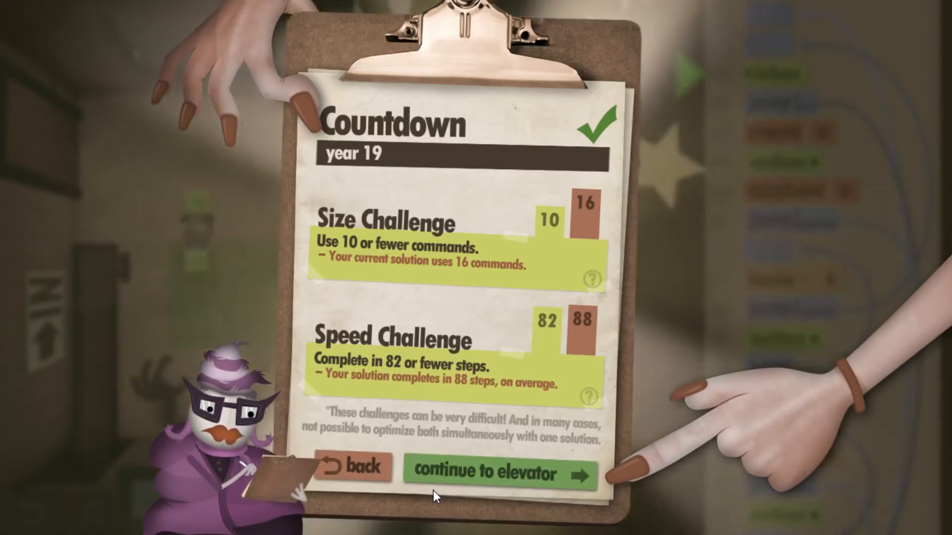
Continue to the elevator from the Countdown clipboard, reaching the power-failure cutscene
click(491, 473)
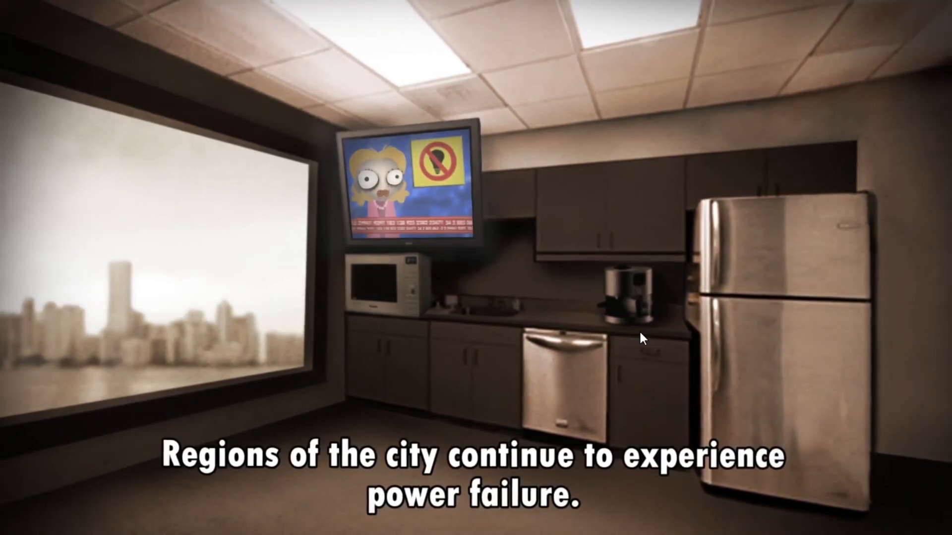